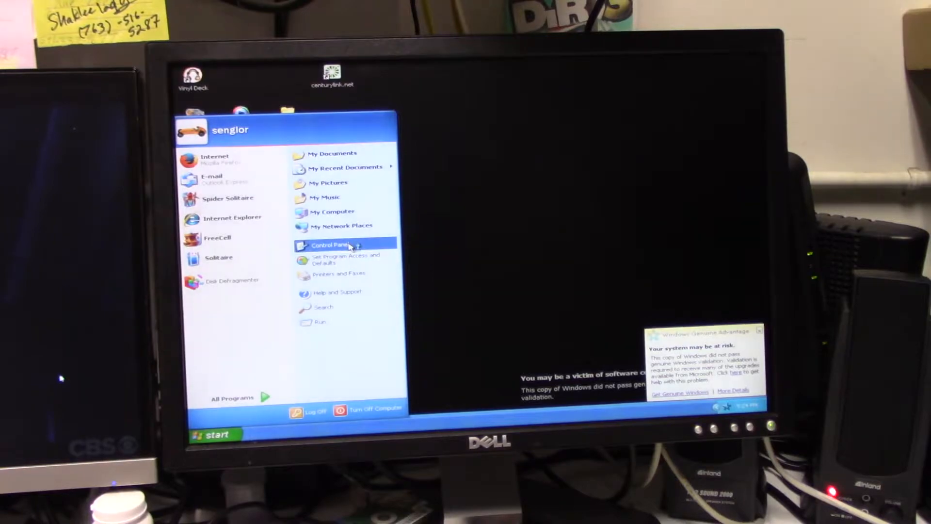
Step: Open Control Panel from the Start menu and launch the System settings entry
left_click(339, 246)
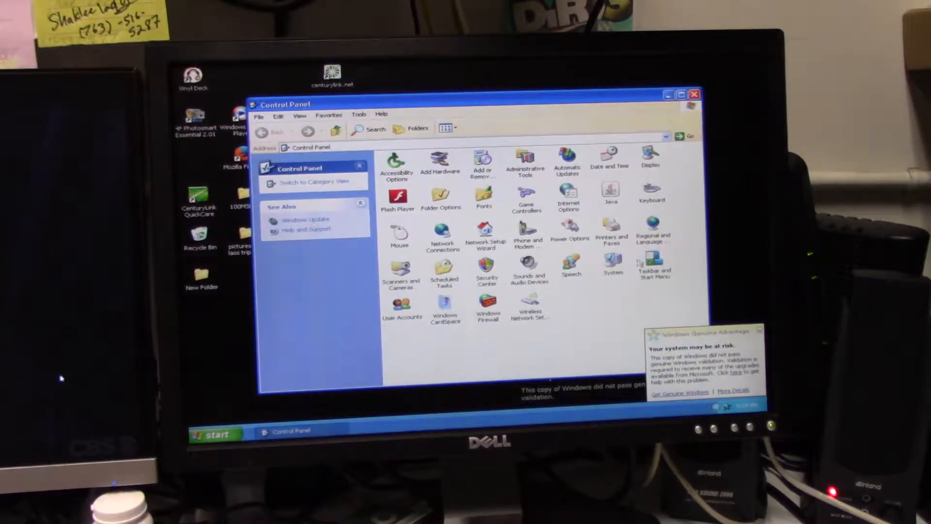
double_click(611, 263)
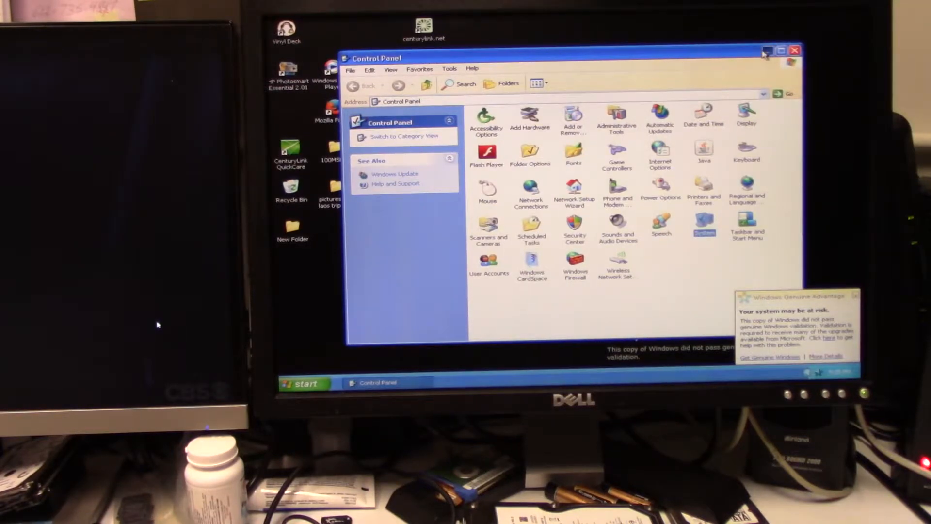
left_click(794, 48)
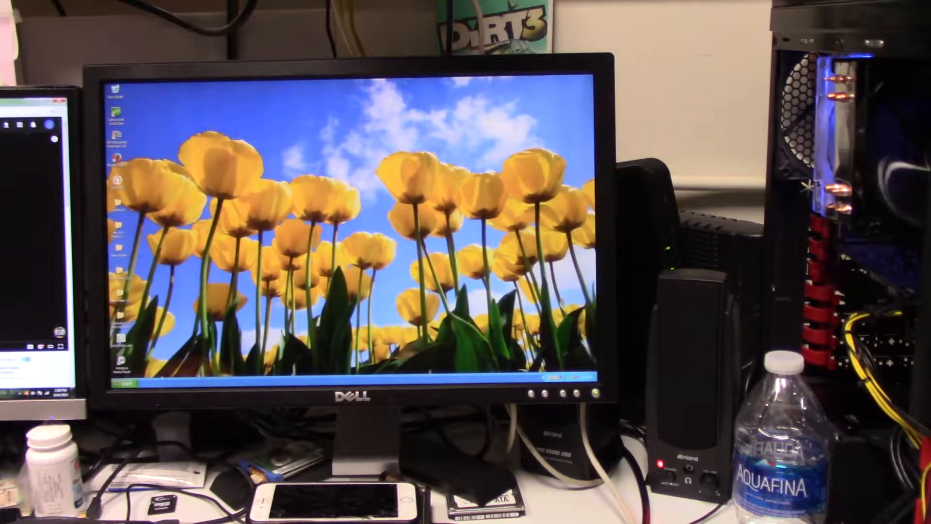
Step: Reopen and close Control Panel via Start, then dismiss the Start menu to a clear desktop
left_click(131, 382)
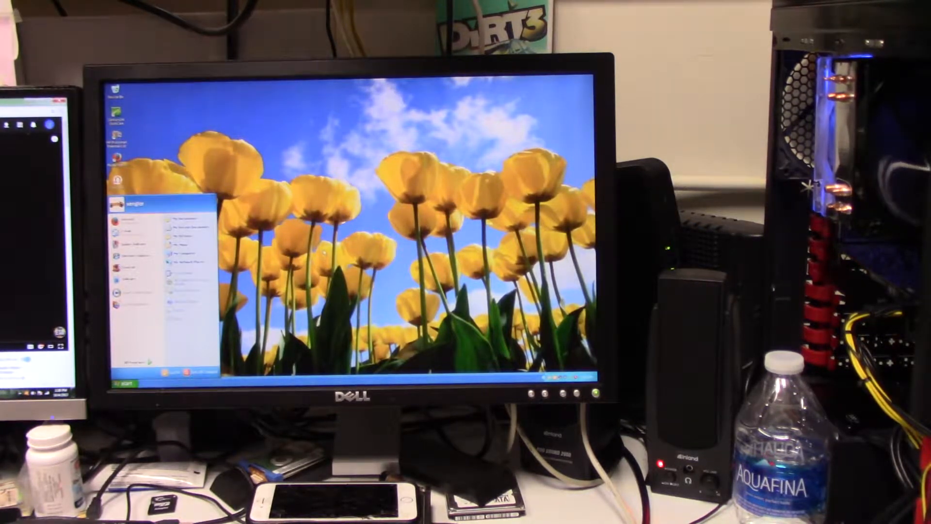
left_click(125, 383)
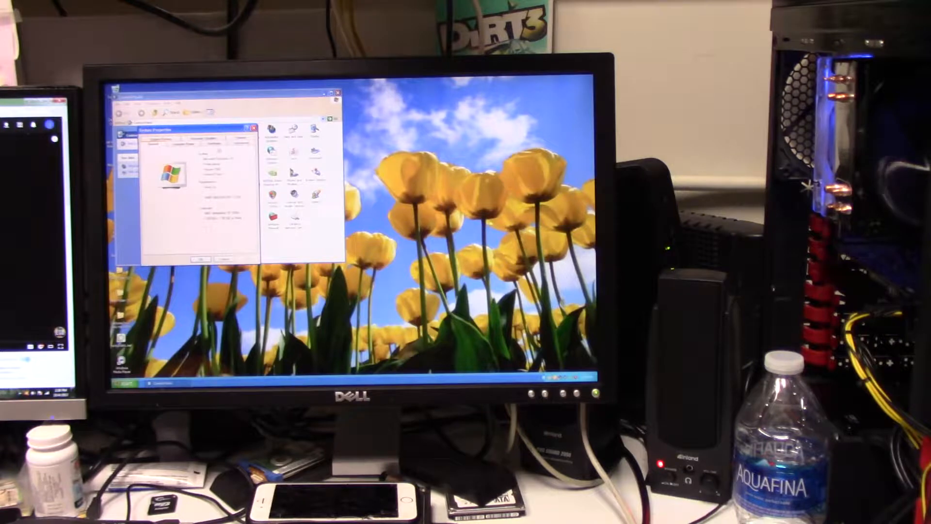
left_click_drag(196, 131, 344, 172)
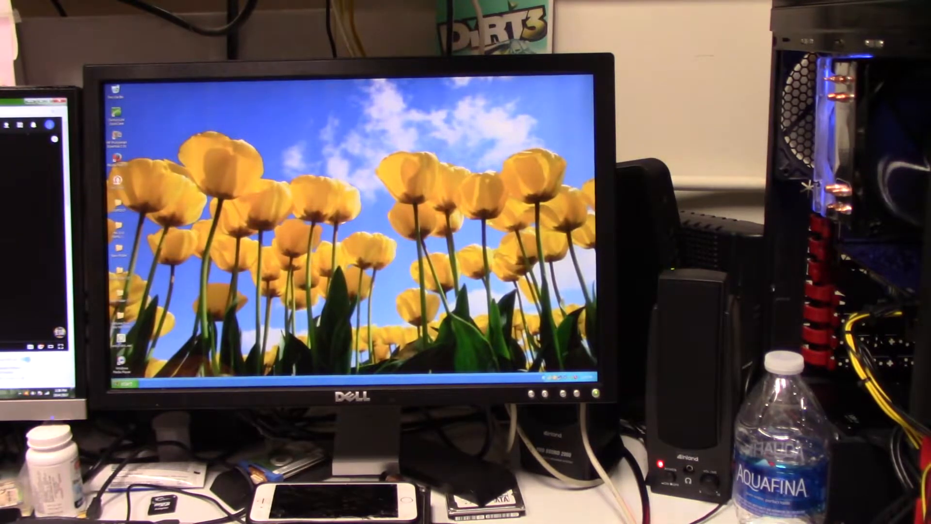
left_click(119, 383)
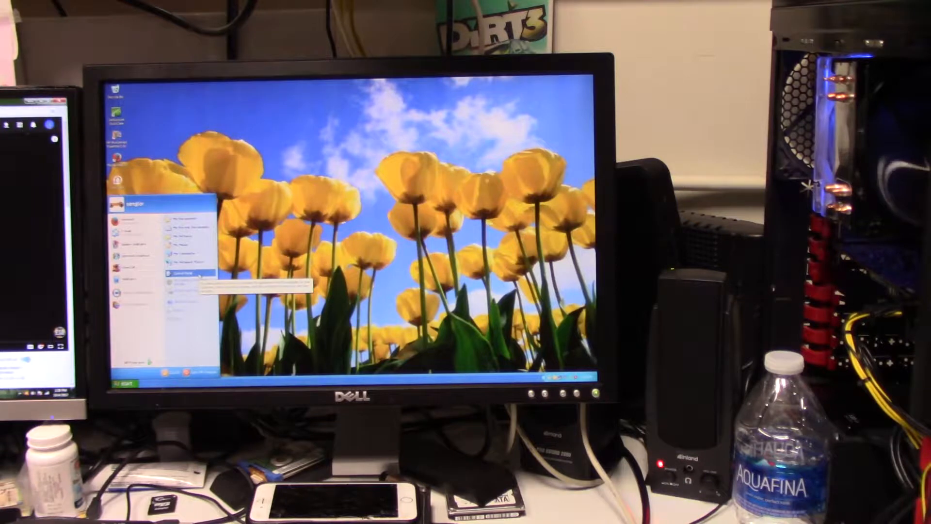
left_click(122, 382)
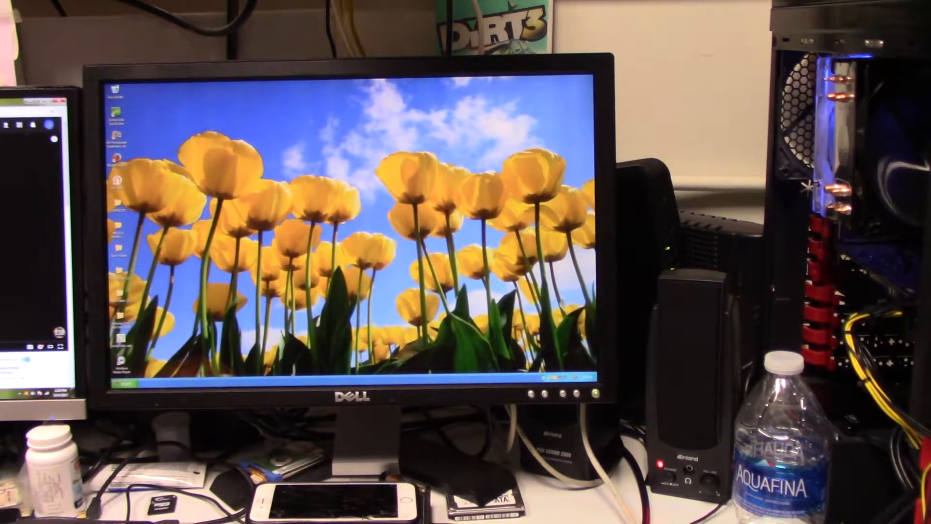
Step: Launch Mozilla Firefox from the Start menu
left_click(122, 383)
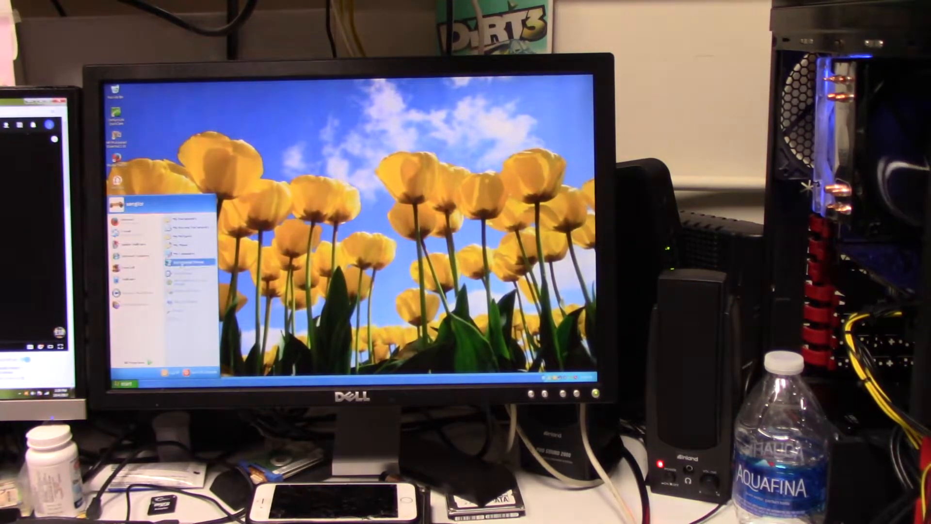
left_click(126, 382)
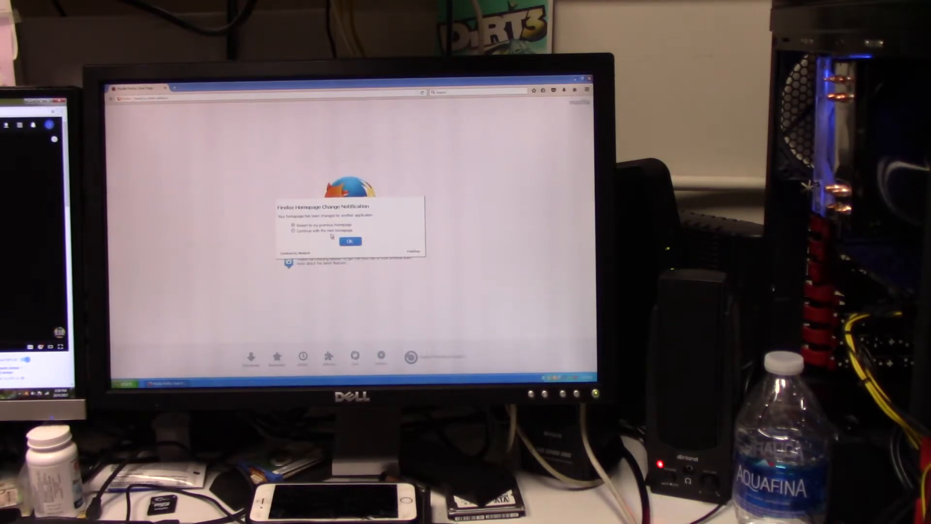
Step: Dismiss Firefox's Homepage Change Notification, then bring up the Start menu programs list
left_click(350, 240)
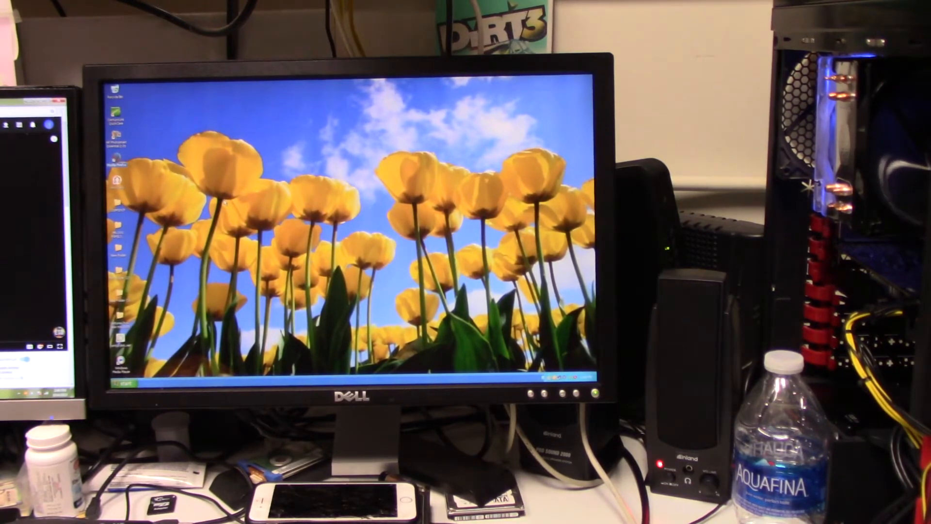
left_click(121, 383)
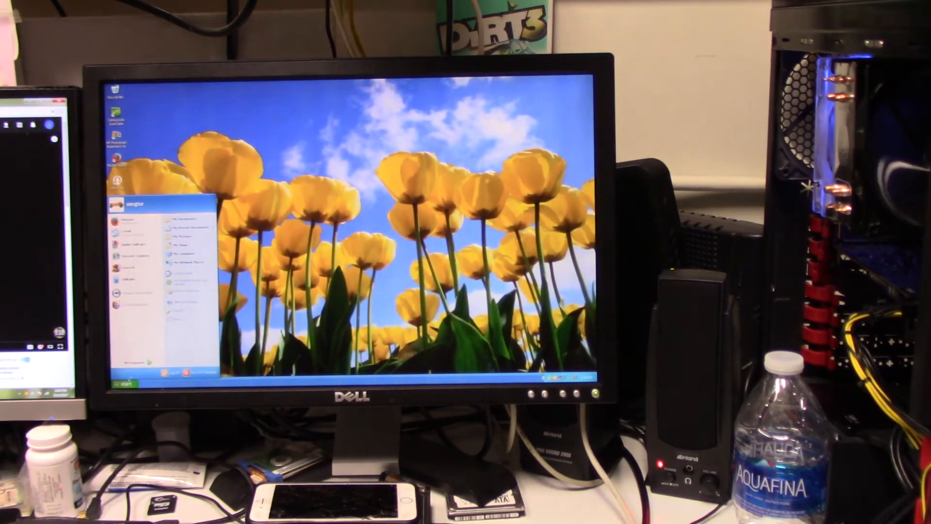